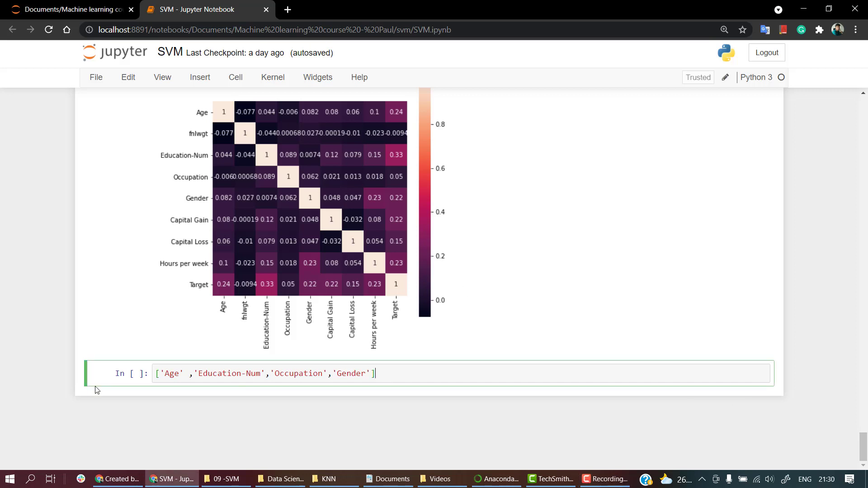
Step: Add empty cells after the feature list and a Markdown heading '# Train test split 1'
click(121, 368)
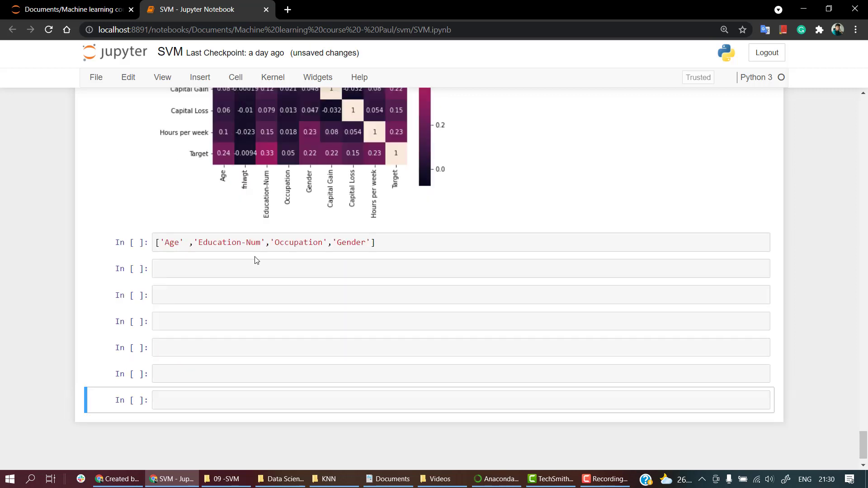
scroll(down, 3)
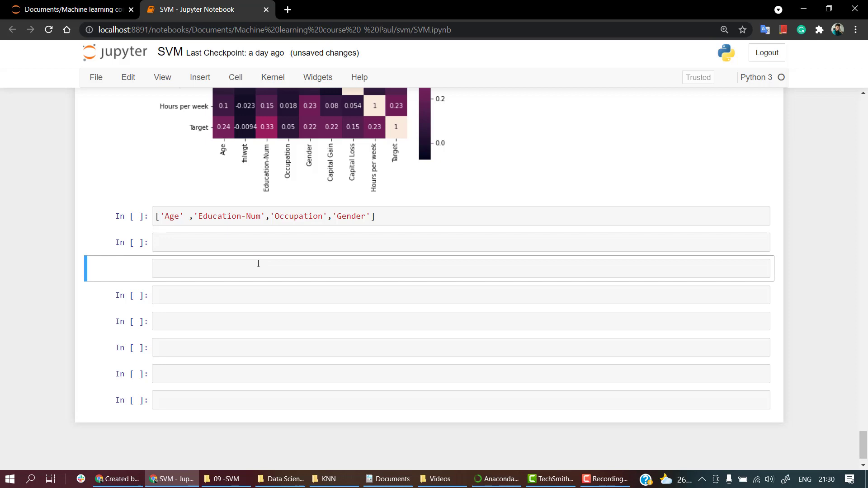
text(T)
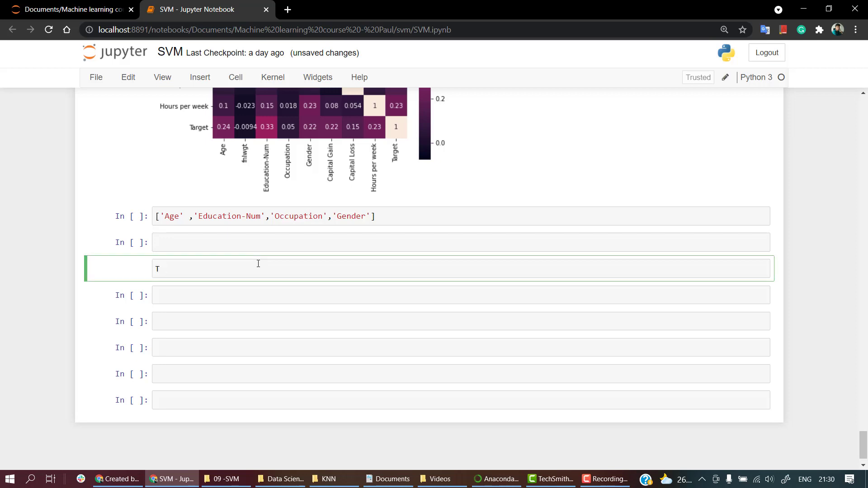
text(# Tra)
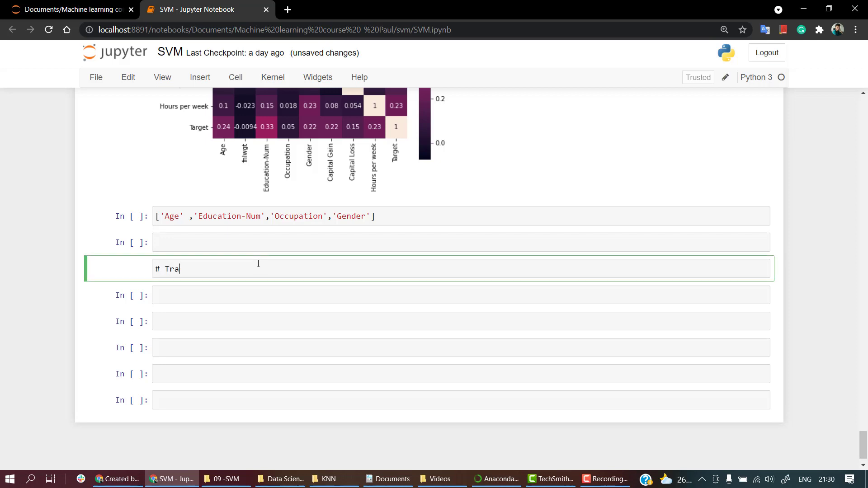
text(in test split 1)
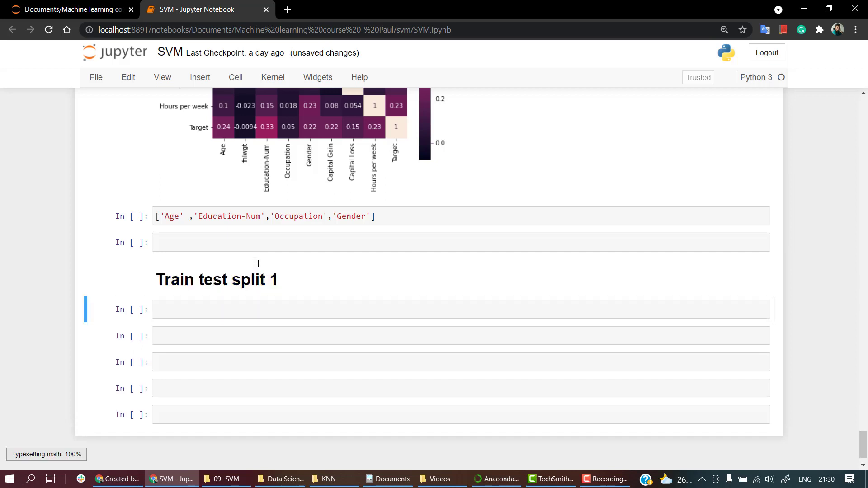
Step: Run 'from sklearn.model_selection import train_test_split' in the cell under the heading
text(from sklearn)
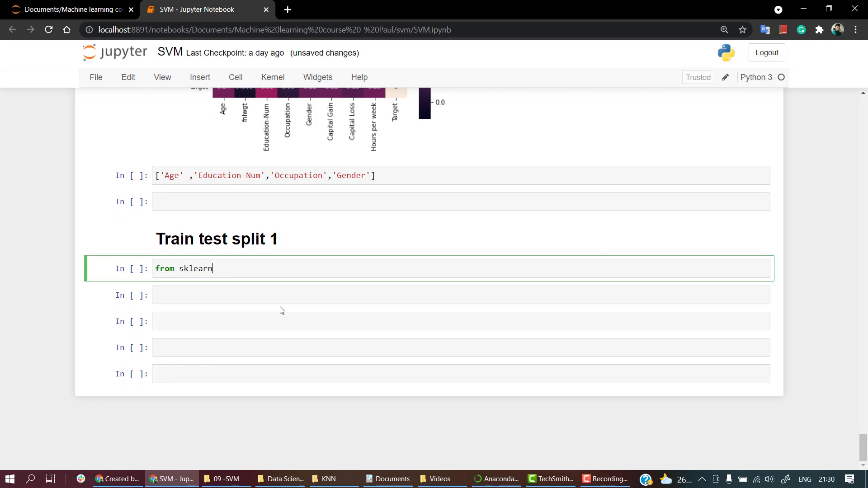
text(.mo)
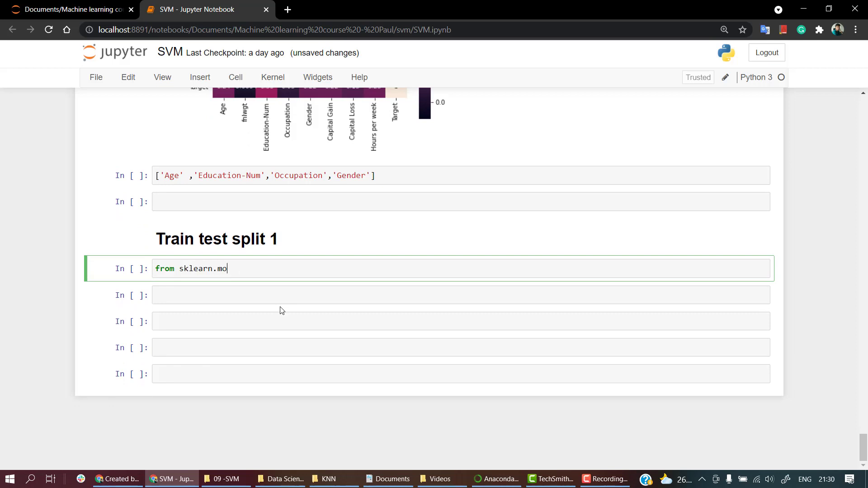
text(del_se)
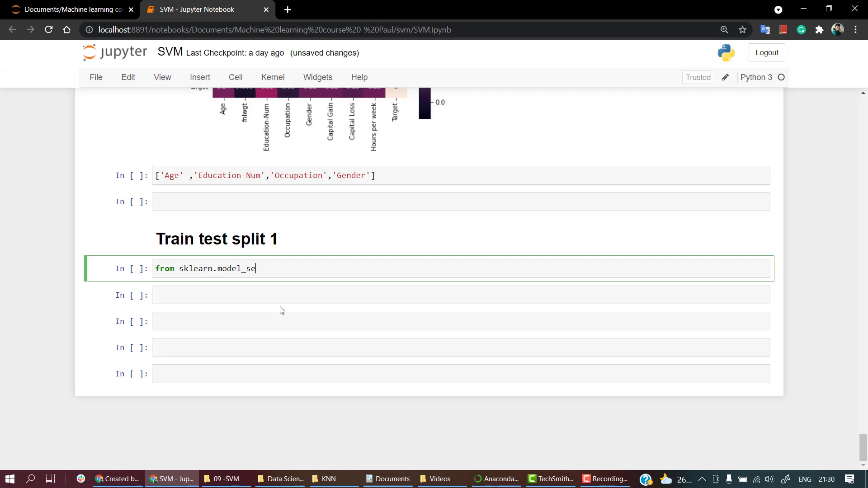
text(lection)
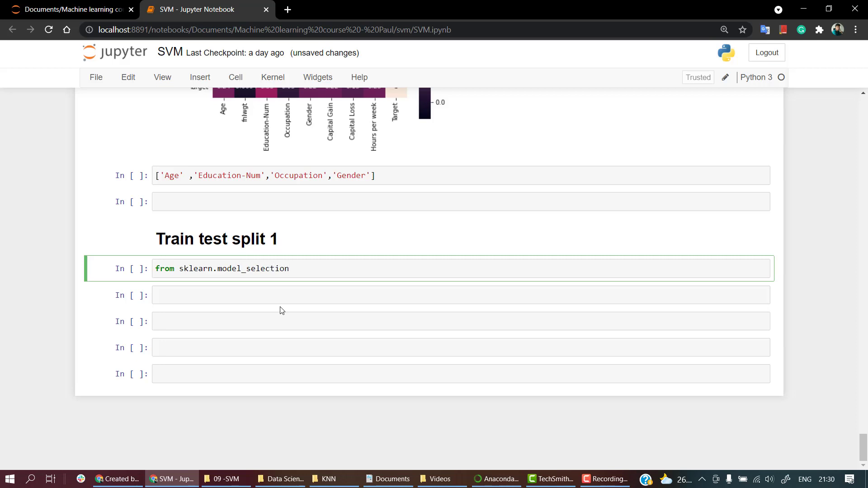
text(impo)
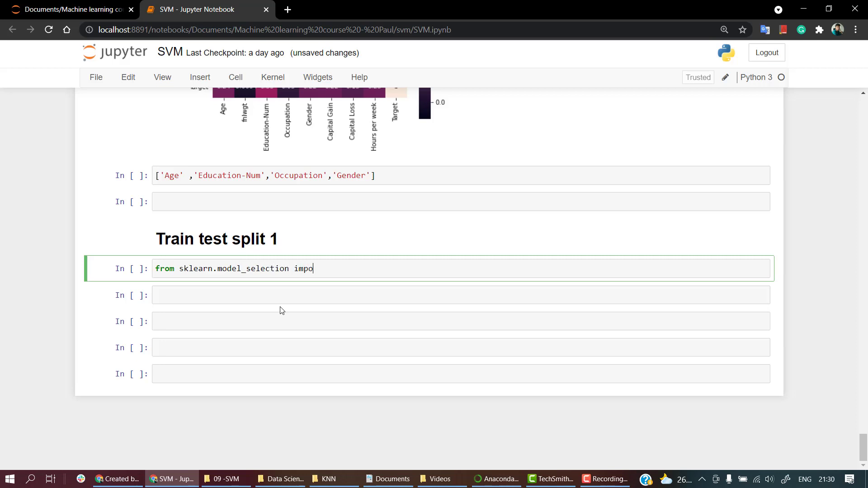
text(rt tra)
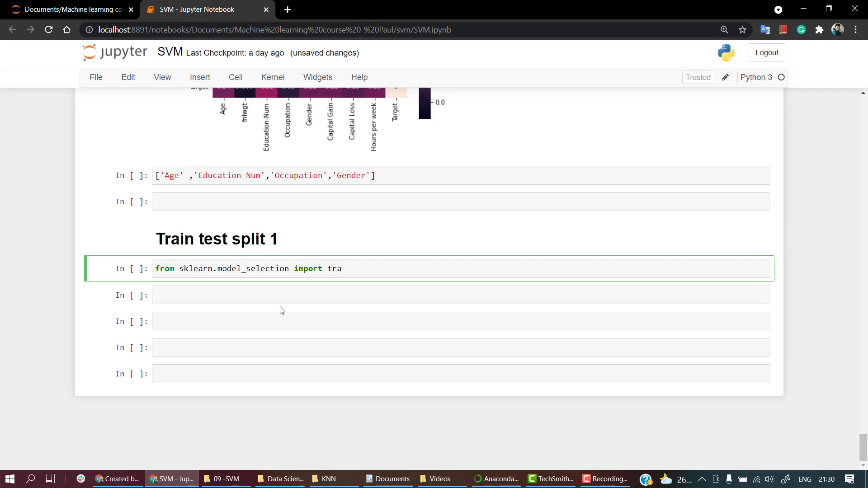
text(in_te)
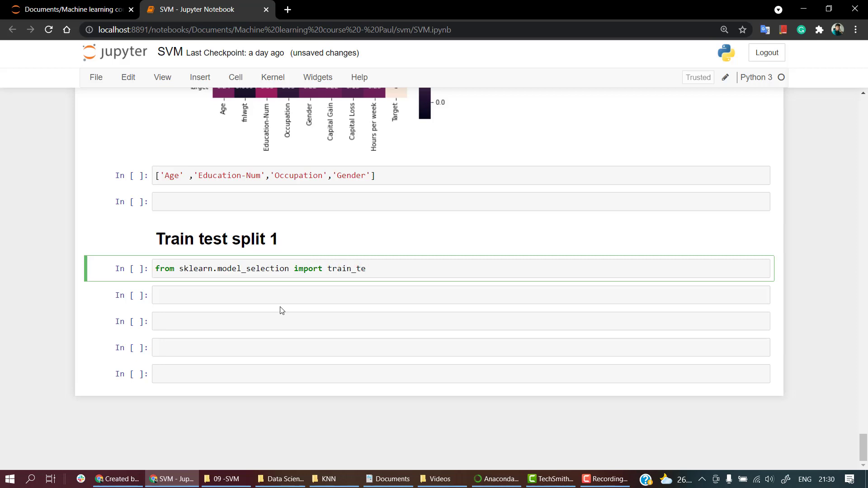
text(st_split)
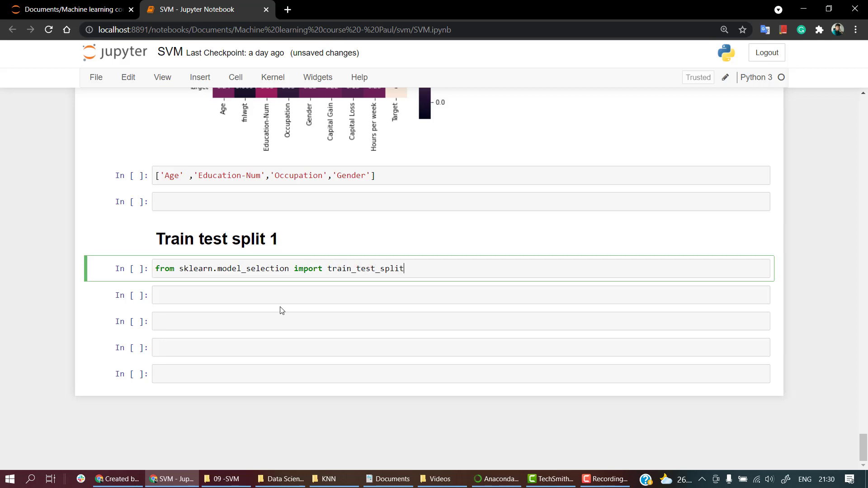
key(Shift+Enter)
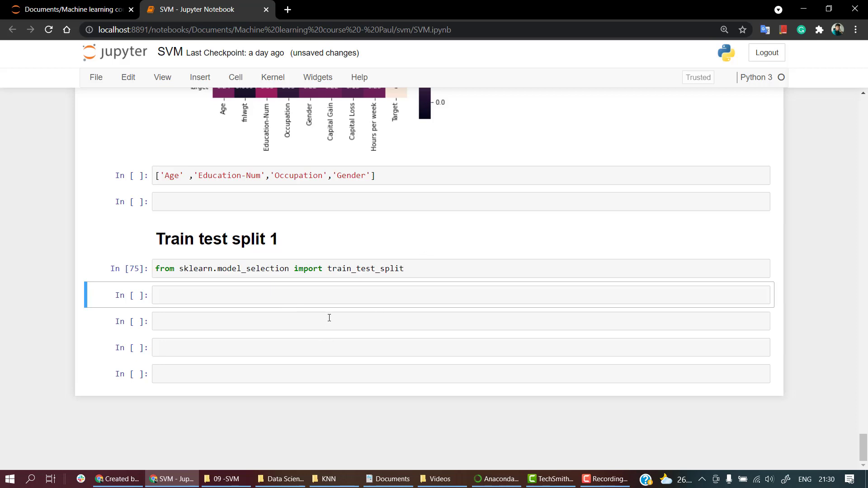
mouse_move(333, 301)
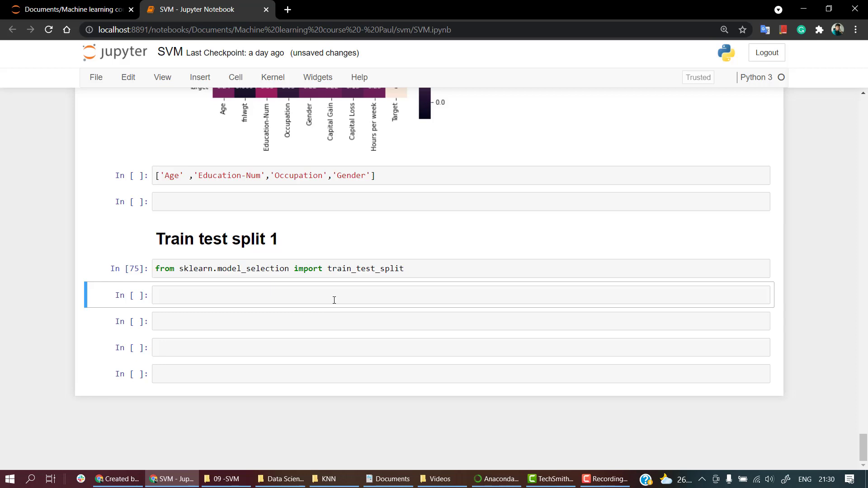
Step: Define X = salary[['Age','Education-Num','Occupation','Gender']] and y = salary['Target'] and run it
text(X =)
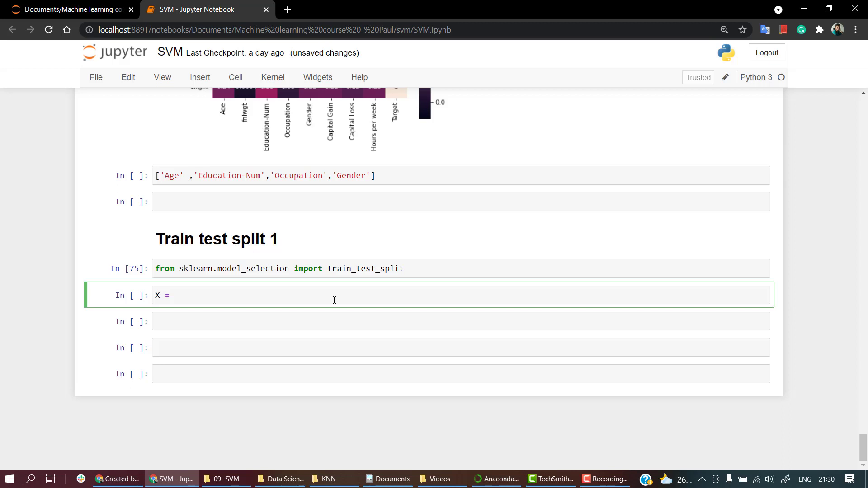
text(salar)
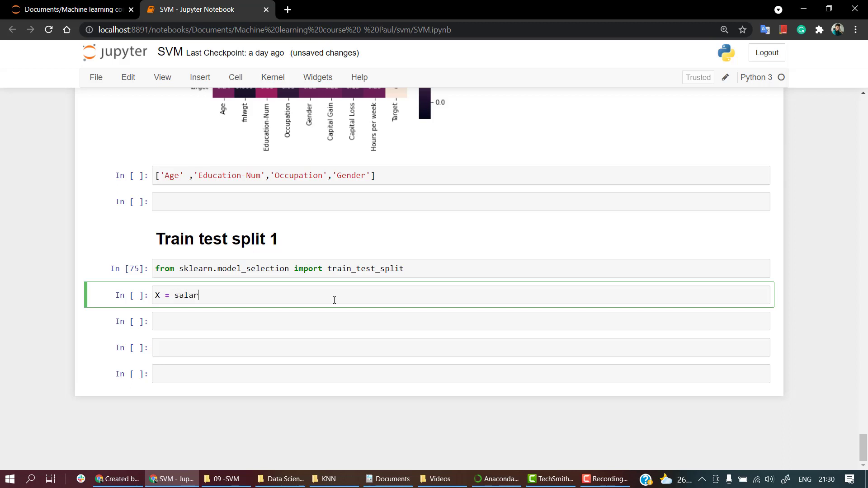
text(y[[]])
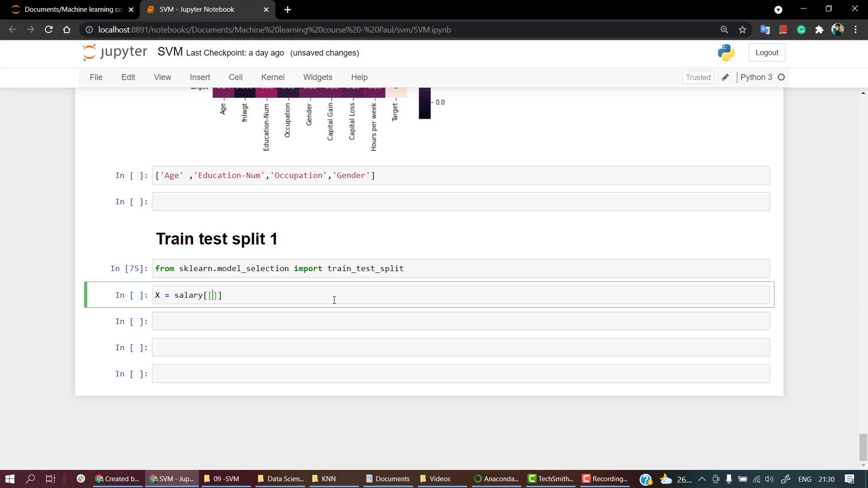
key(Backspace)
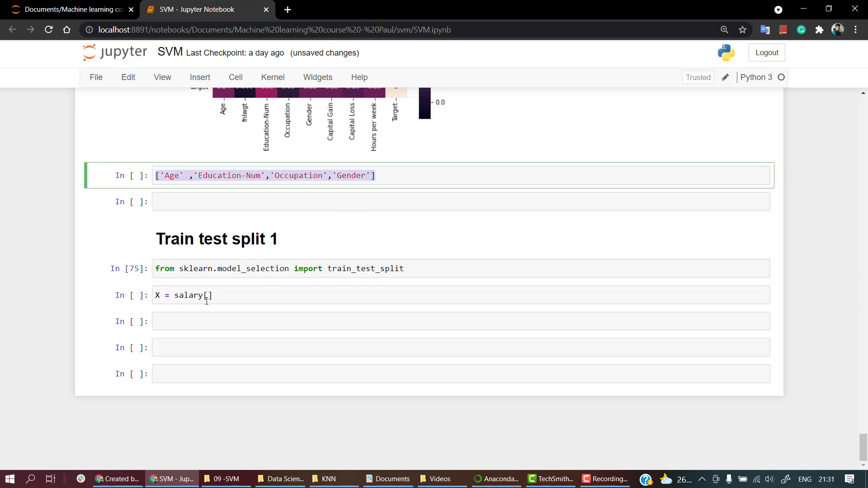
text(['Age' ,'Education-Num','Occupation','Gender'])
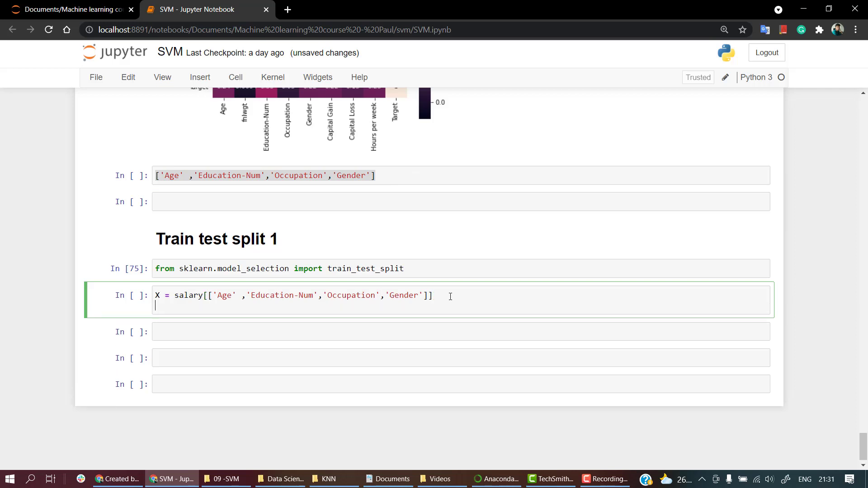
text(y= sala)
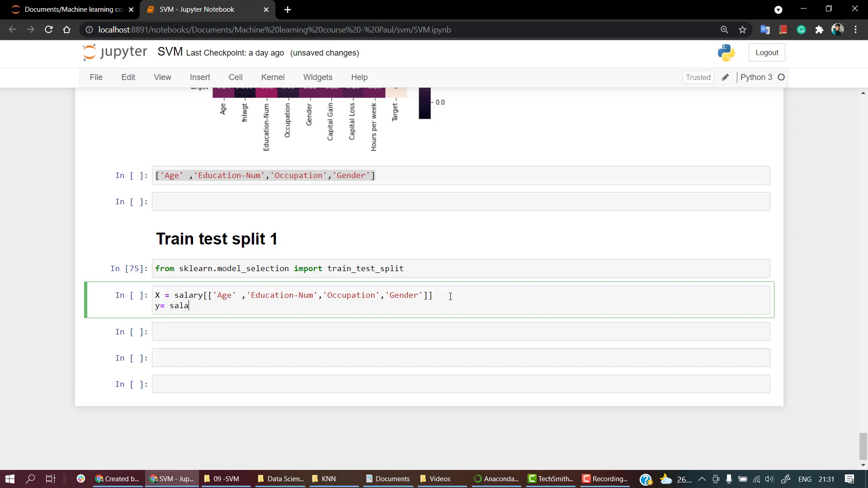
text(ry[[]])
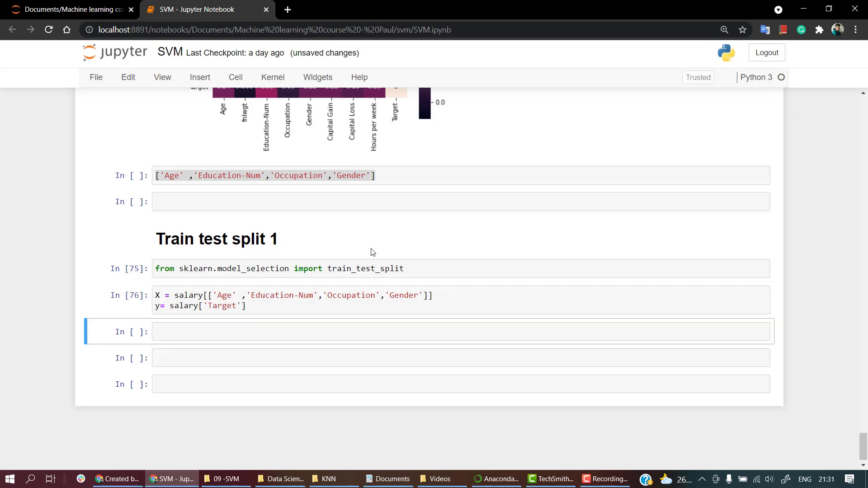
Step: Run X_train, X_test, y_train, y_test = train_test_split(X, y, test_size=0.30, random_state=42)
text(train_test_split)
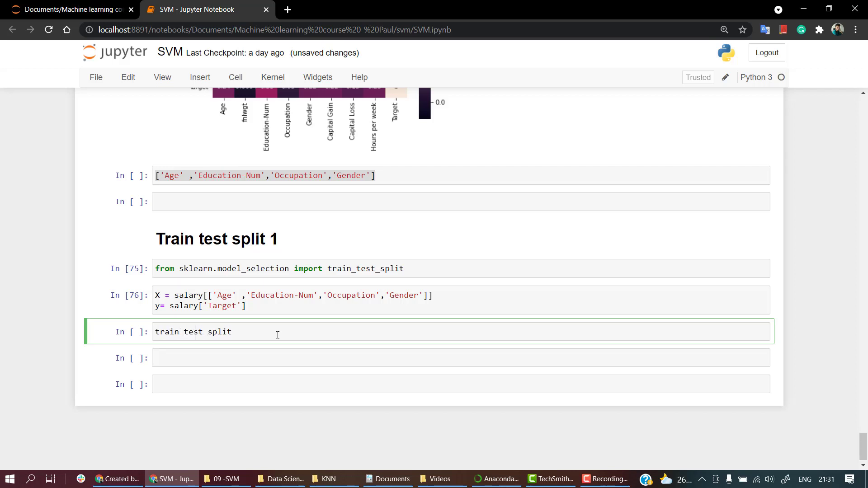
text(())
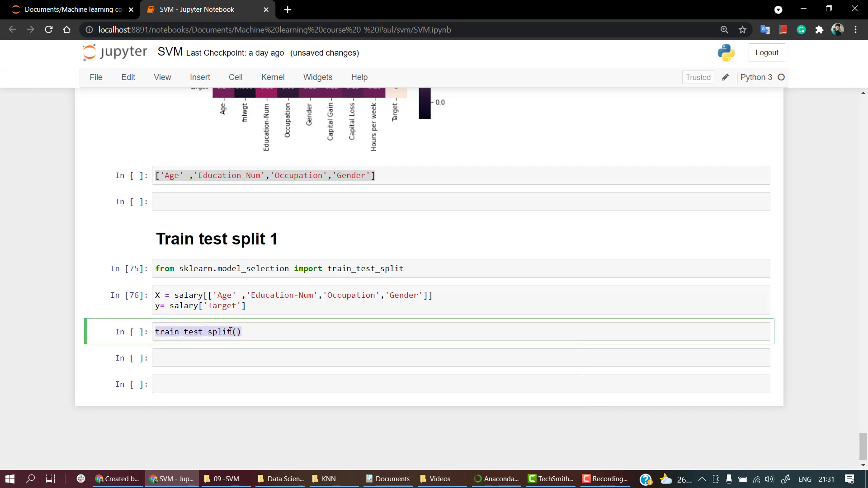
text(X_train, X_test, y_train, y_test = train_test_split(X, y, test_size=0.33, random_state=42))
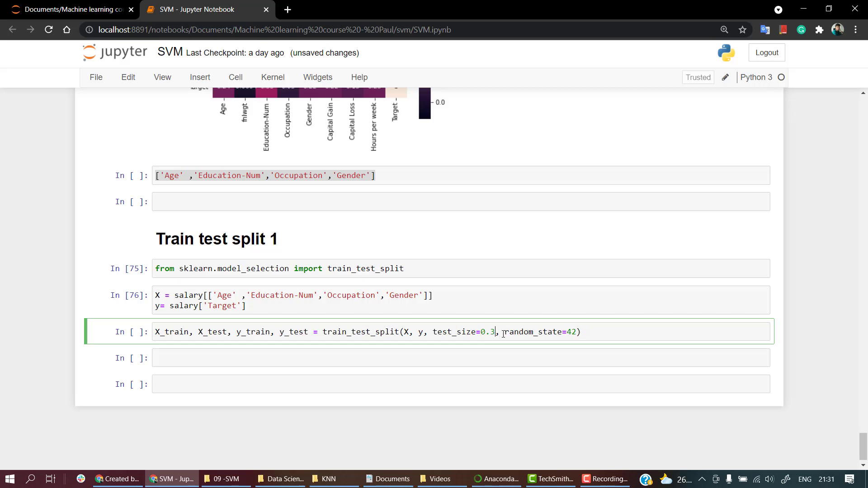
text(0)
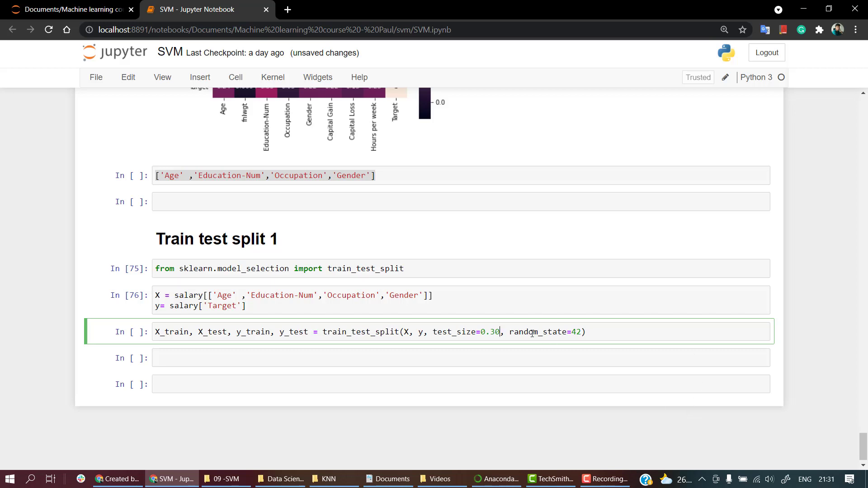
key(shift+enter)
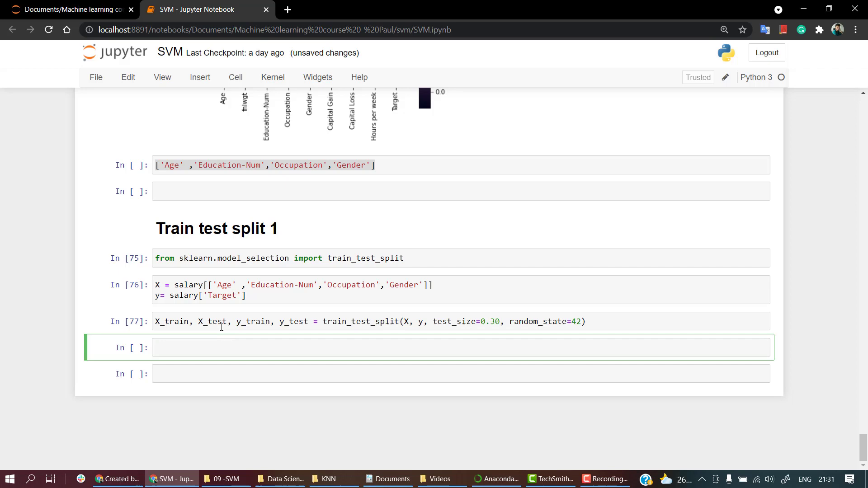
Step: Display X_train, showing the 21502 rows × 4 columns training features table
text(X_train)
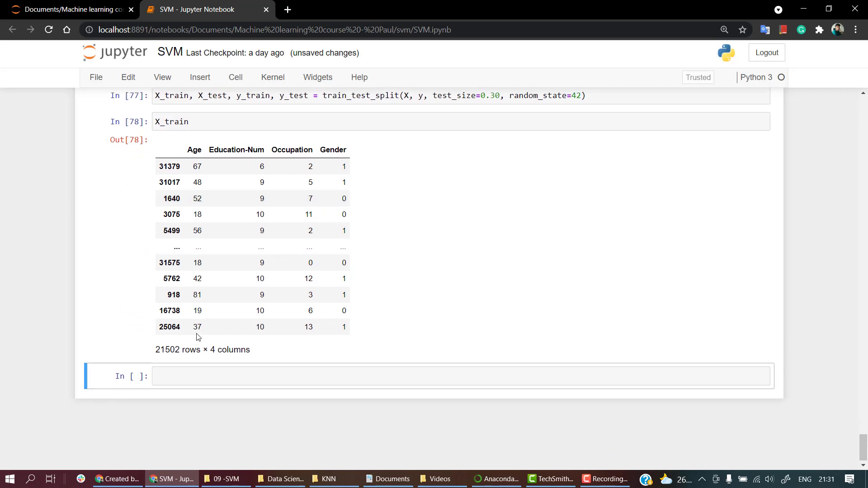
mouse_move(165, 355)
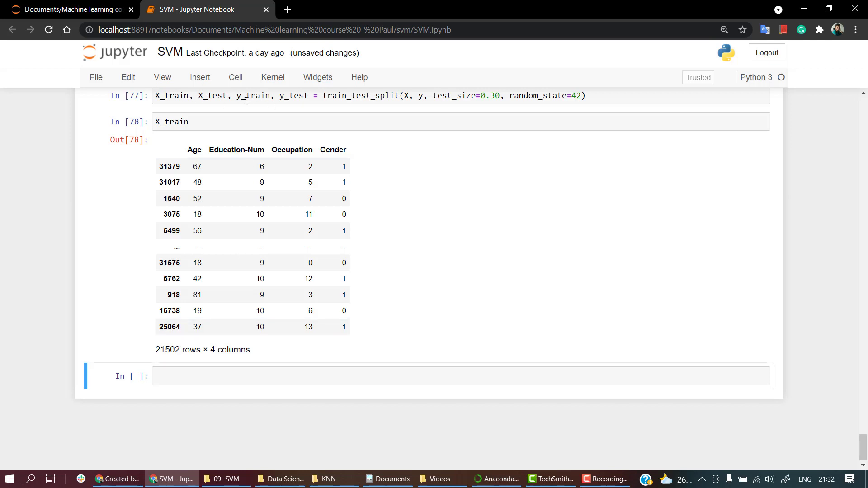
mouse_move(262, 227)
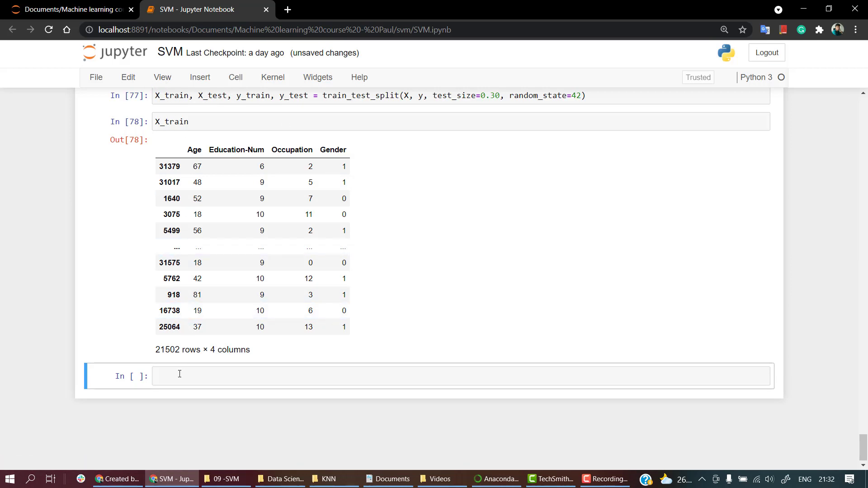
Step: Display X_test, showing the 9216 rows × 4 columns test features table
text(X_test)
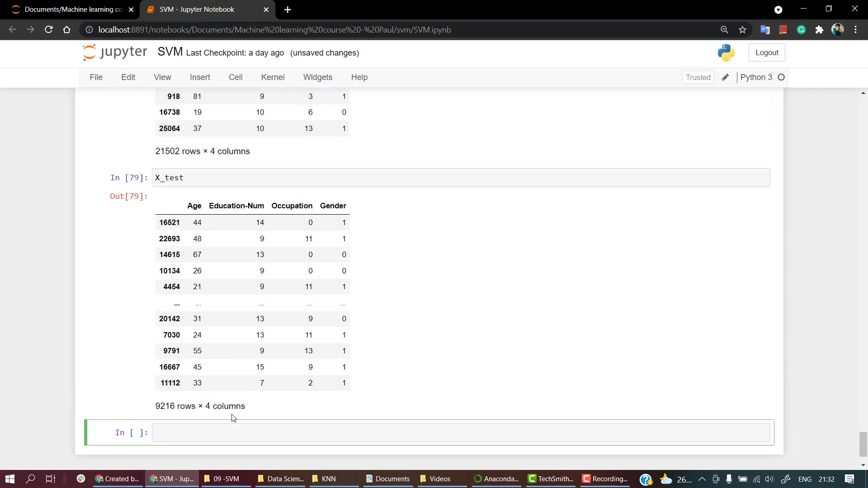
scroll(down, 3)
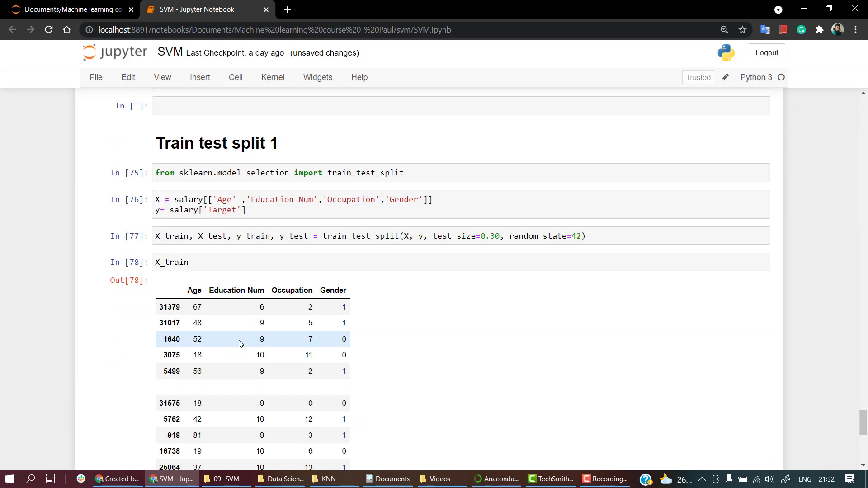
mouse_move(245, 338)
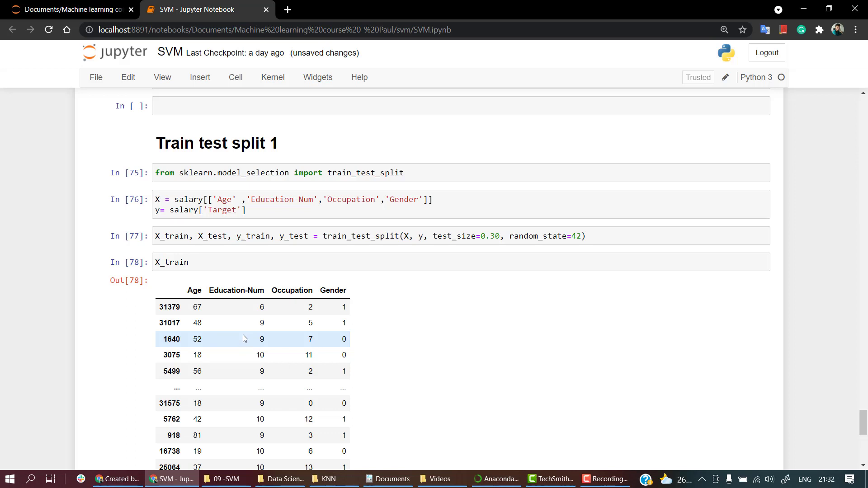
scroll(down, 3)
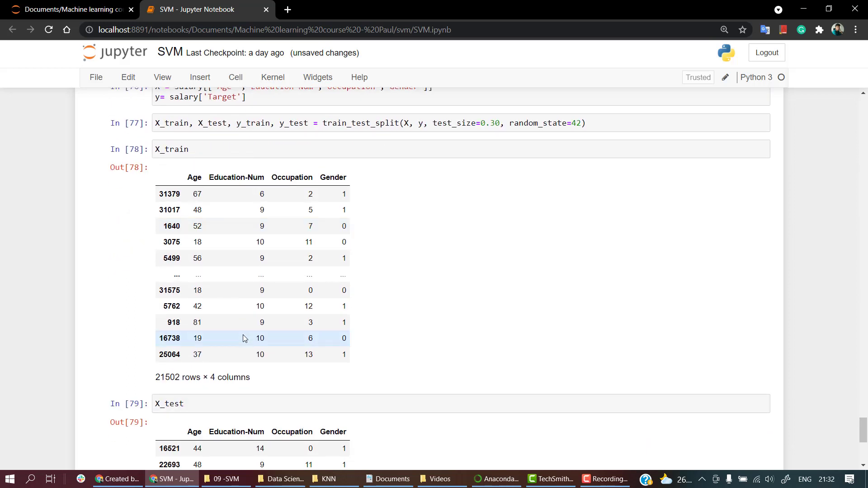
scroll(down, 3)
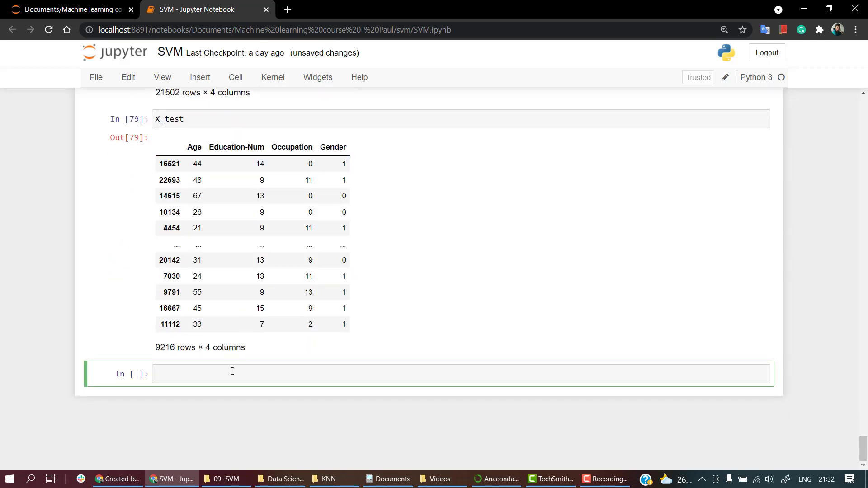
Step: Add a Markdown '# Training' heading below the X_test table
click(221, 373)
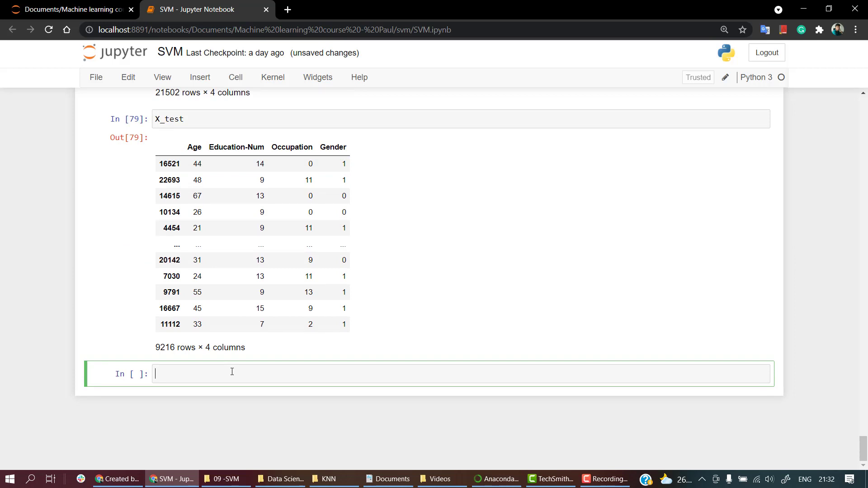
text(#)
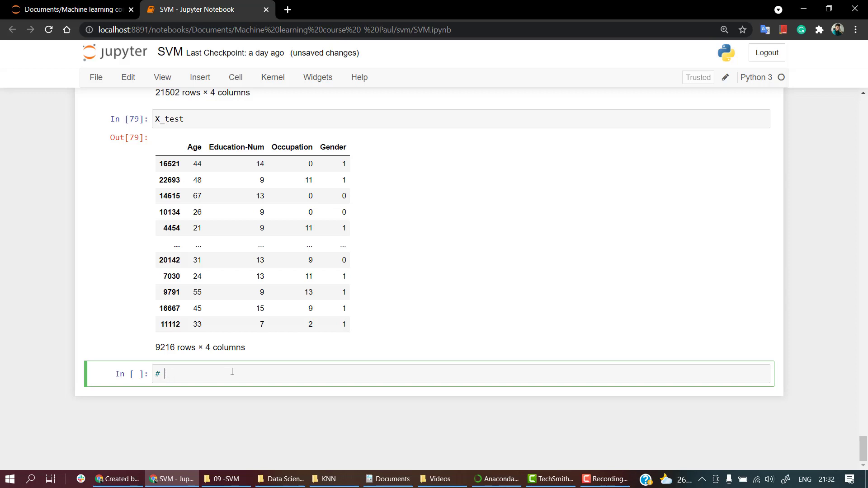
text(Training)
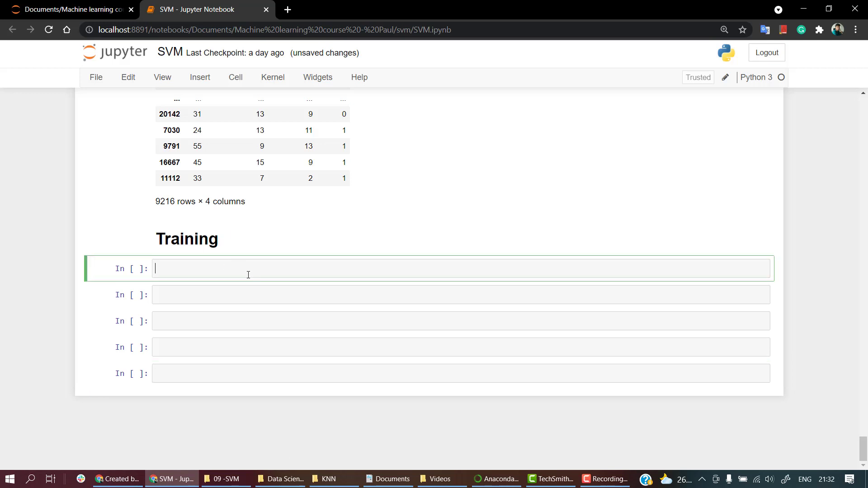
Step: Run 'from sklearn.svm import SVC' under the Training heading
text(from sklear)
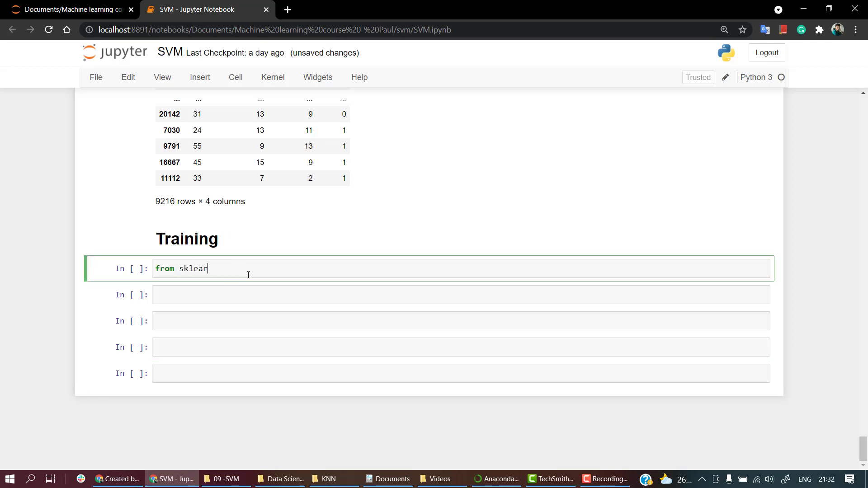
text(n.s)
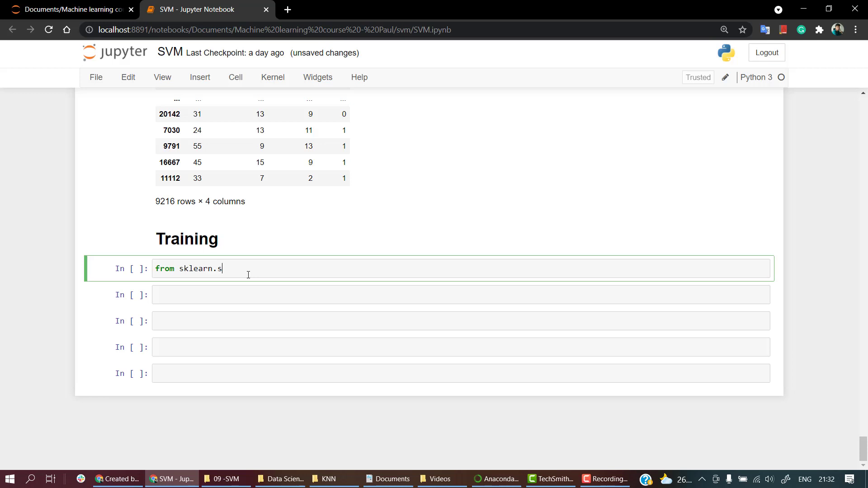
text(vm inport)
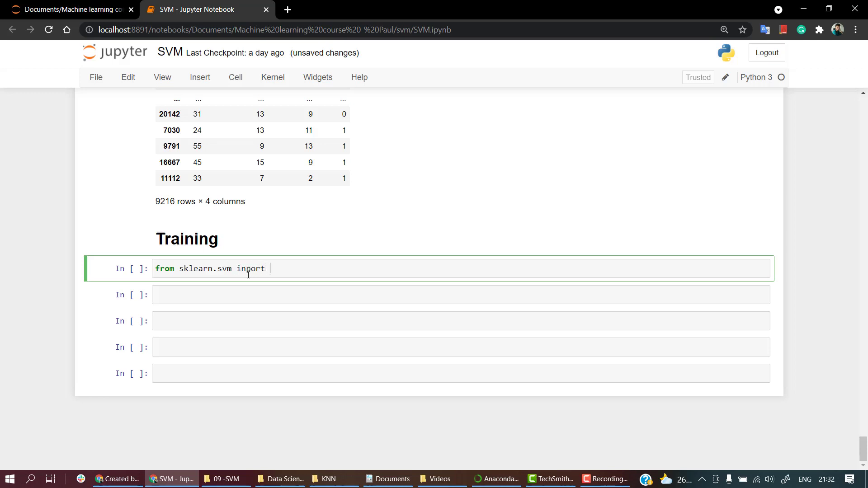
text(s)
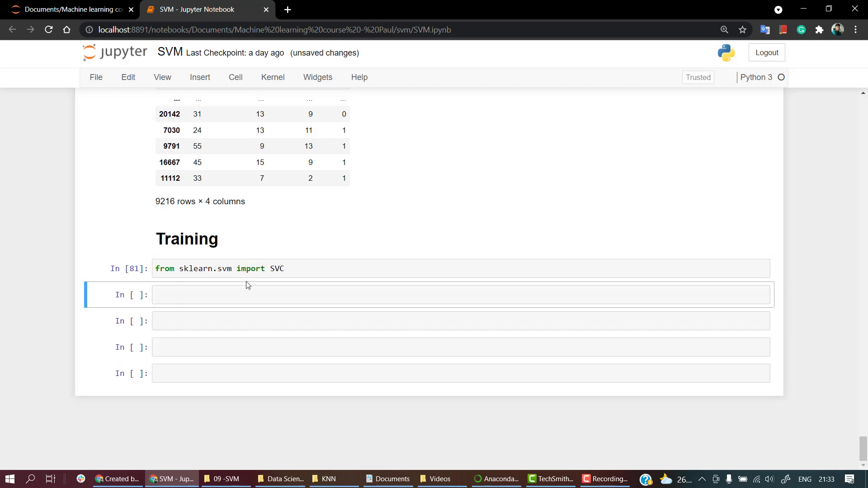
Step: Write and run classifier = SVC() below the import, dismissing the stray page menu
click(250, 294)
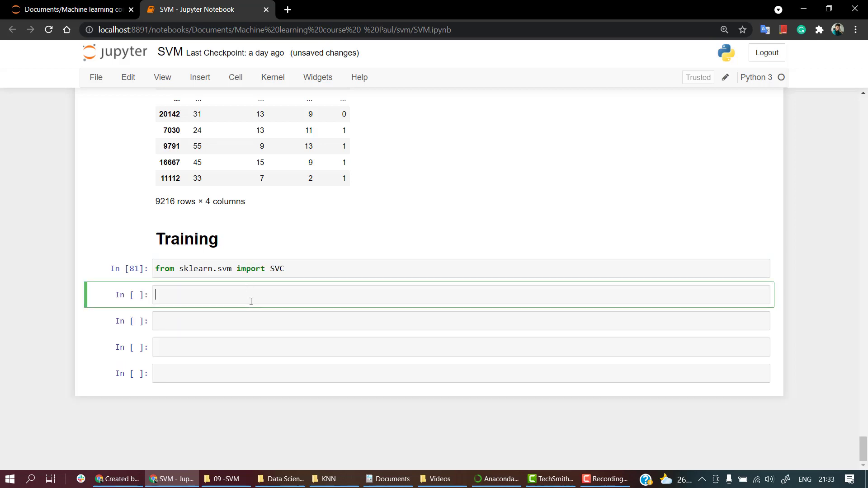
text(classifier = S)
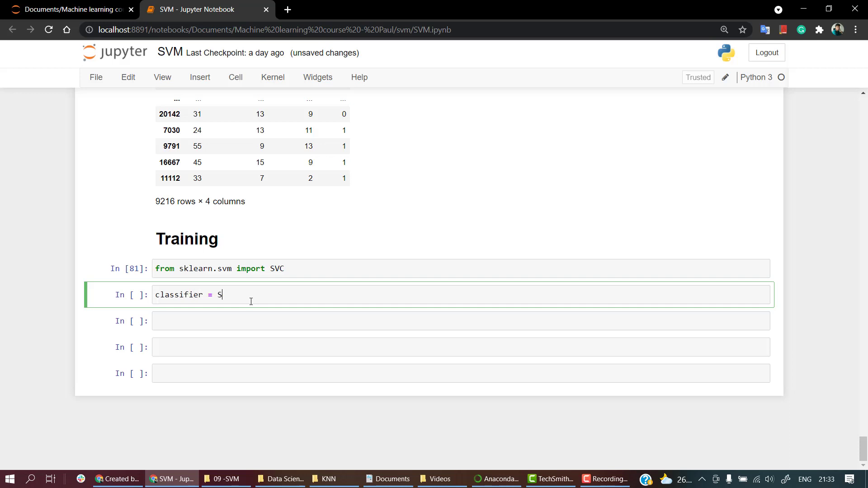
text(VC()
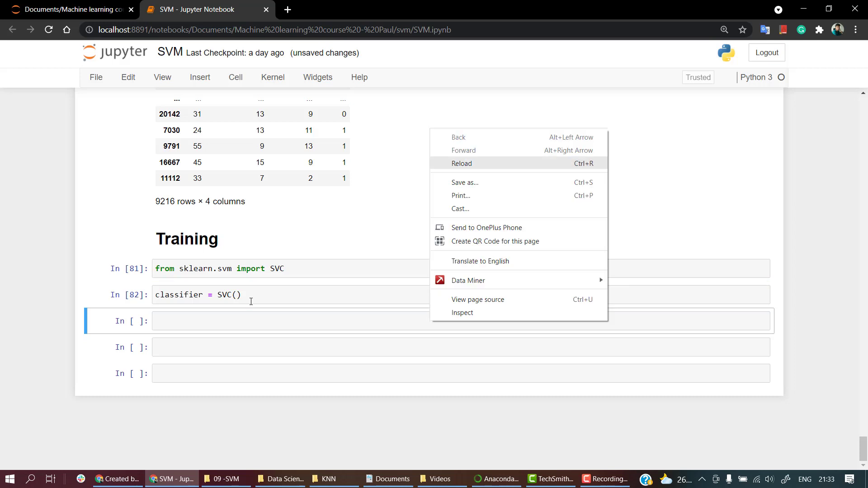
click(277, 320)
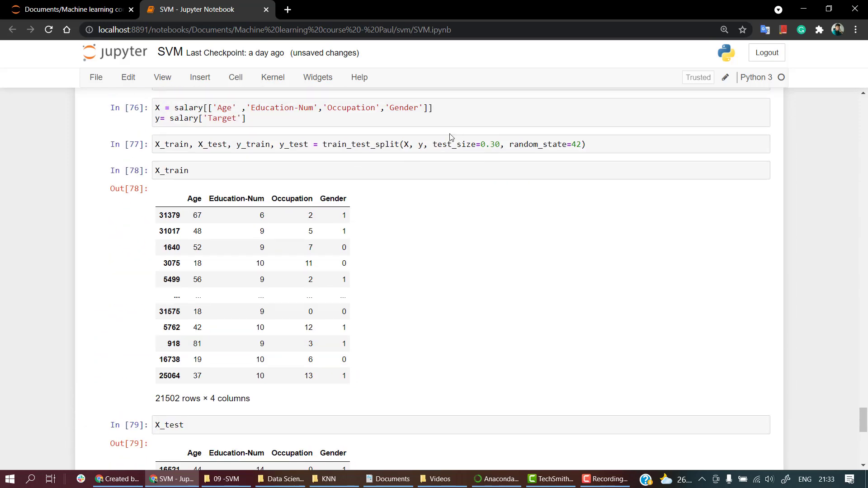
Step: Review the import and classifier lines, ending in the empty cell below classifier = SVC()
scroll(down, 3)
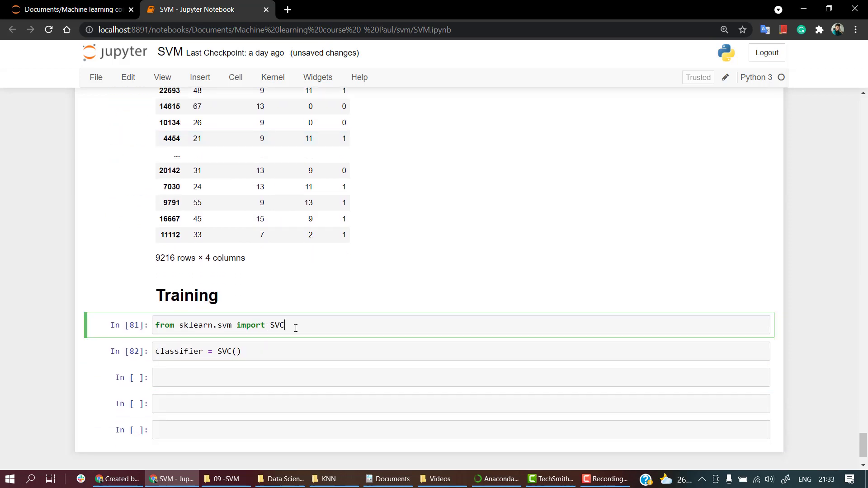
double_click(276, 325)
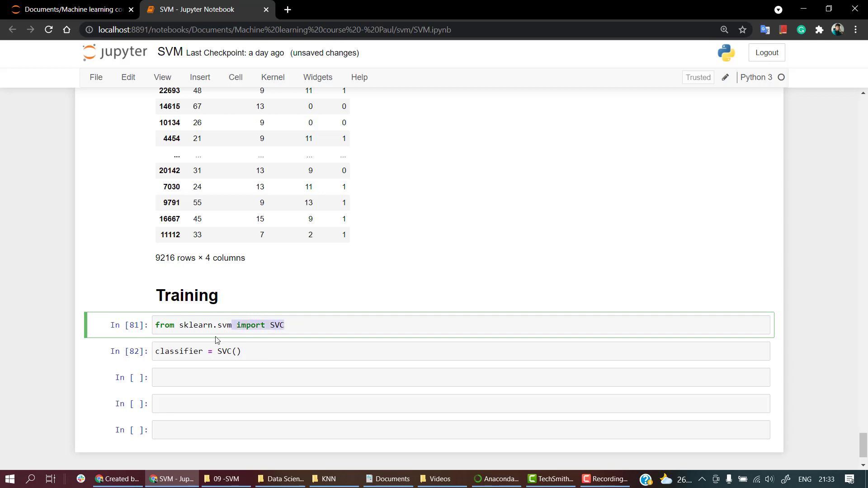
click(256, 351)
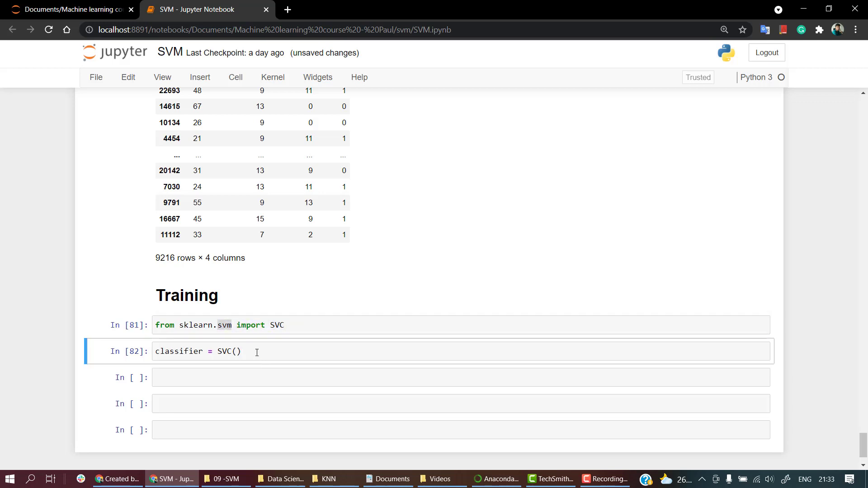
click(217, 351)
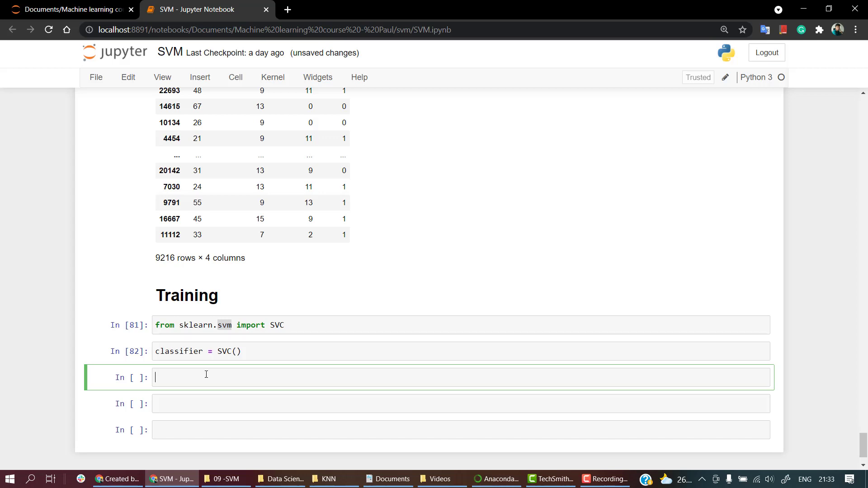
Step: Run classifier.fit(X_test, y_test), producing the SVC() output
text(clas)
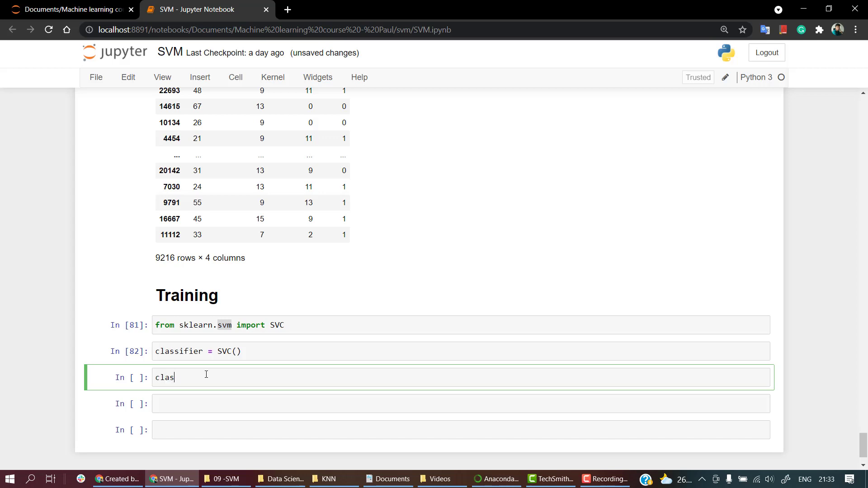
text(si)
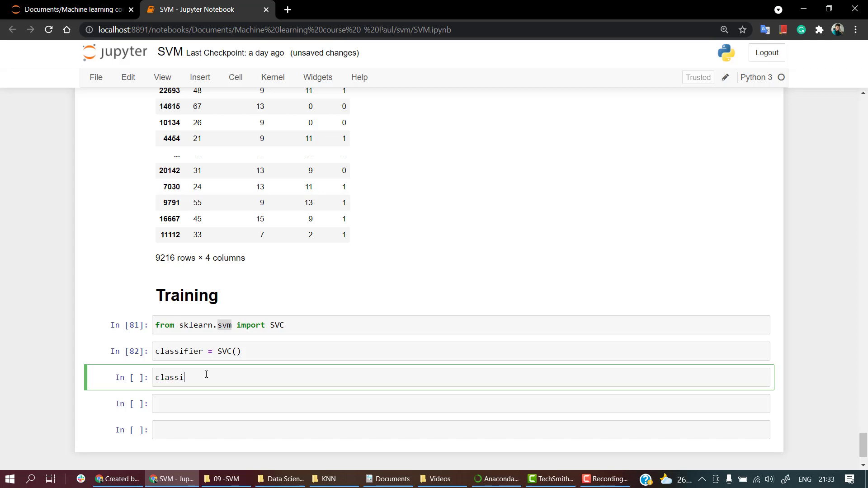
text(fier)
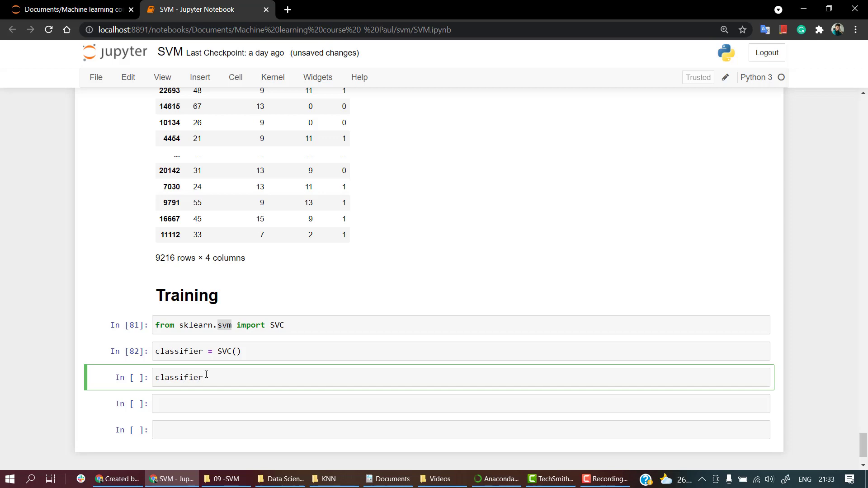
text(.fit())
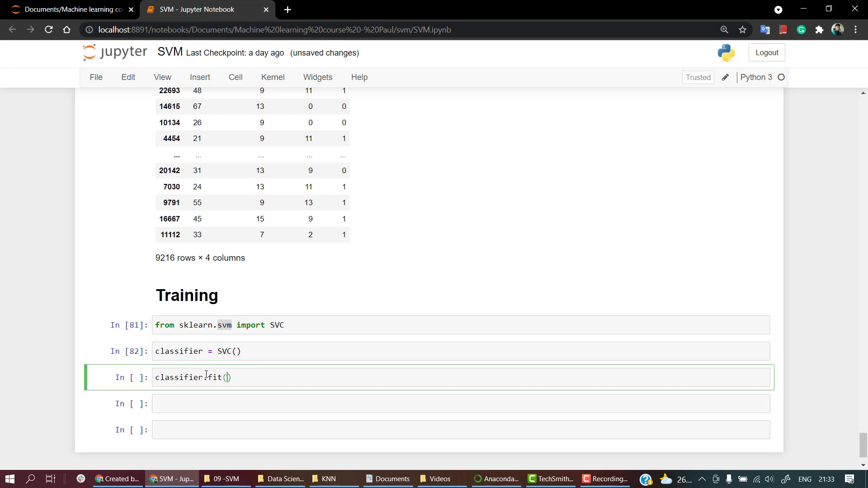
text(X_te)
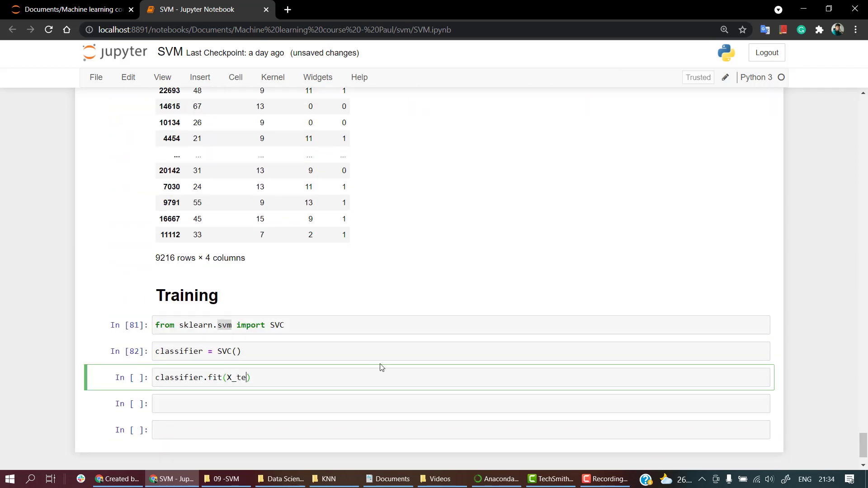
text(st,)
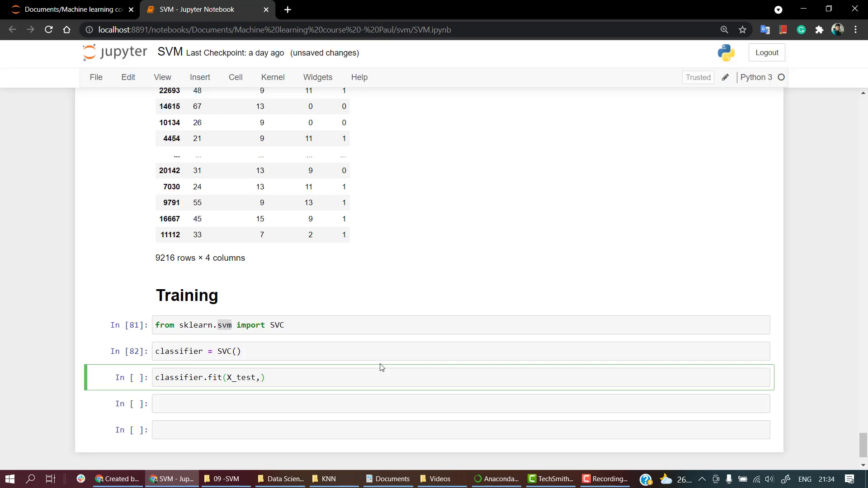
text(y_test)
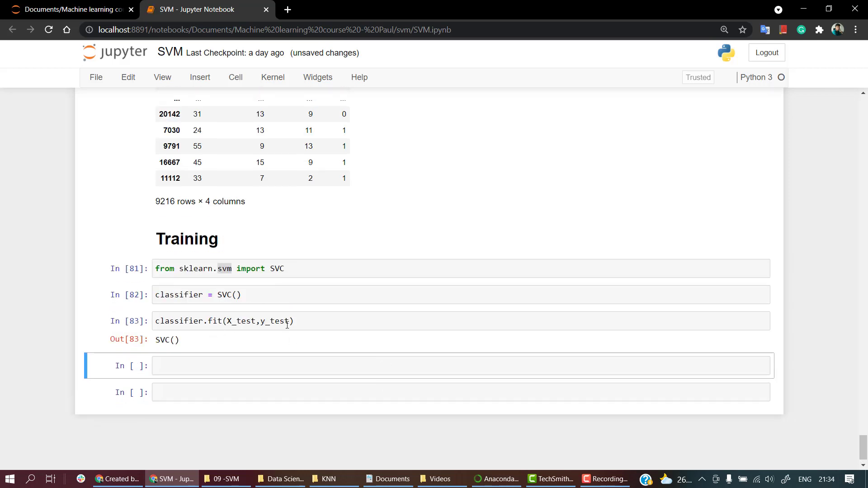
scroll(down, 3)
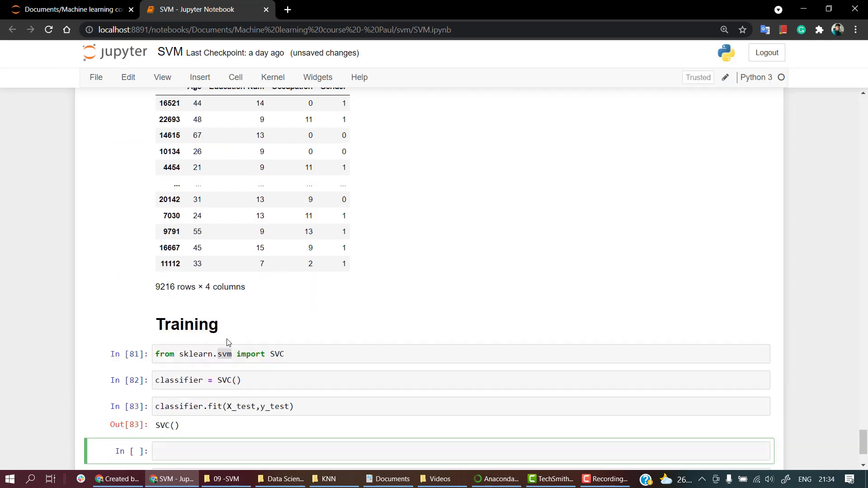
scroll(down, 3)
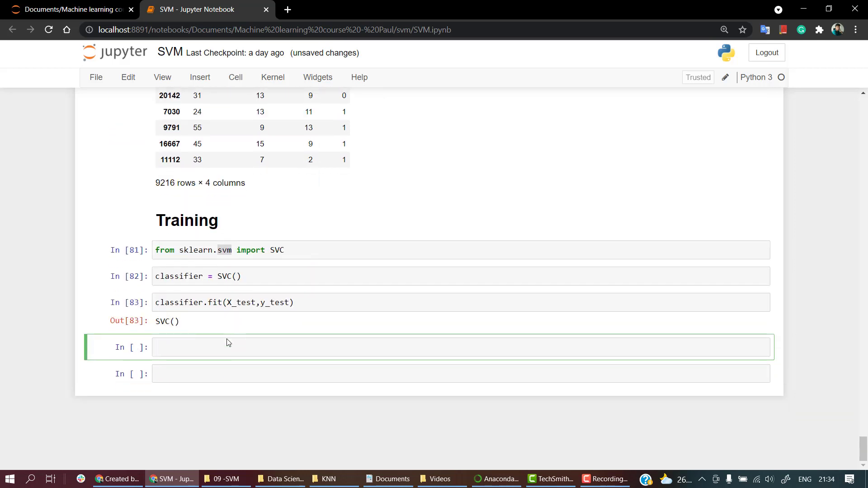